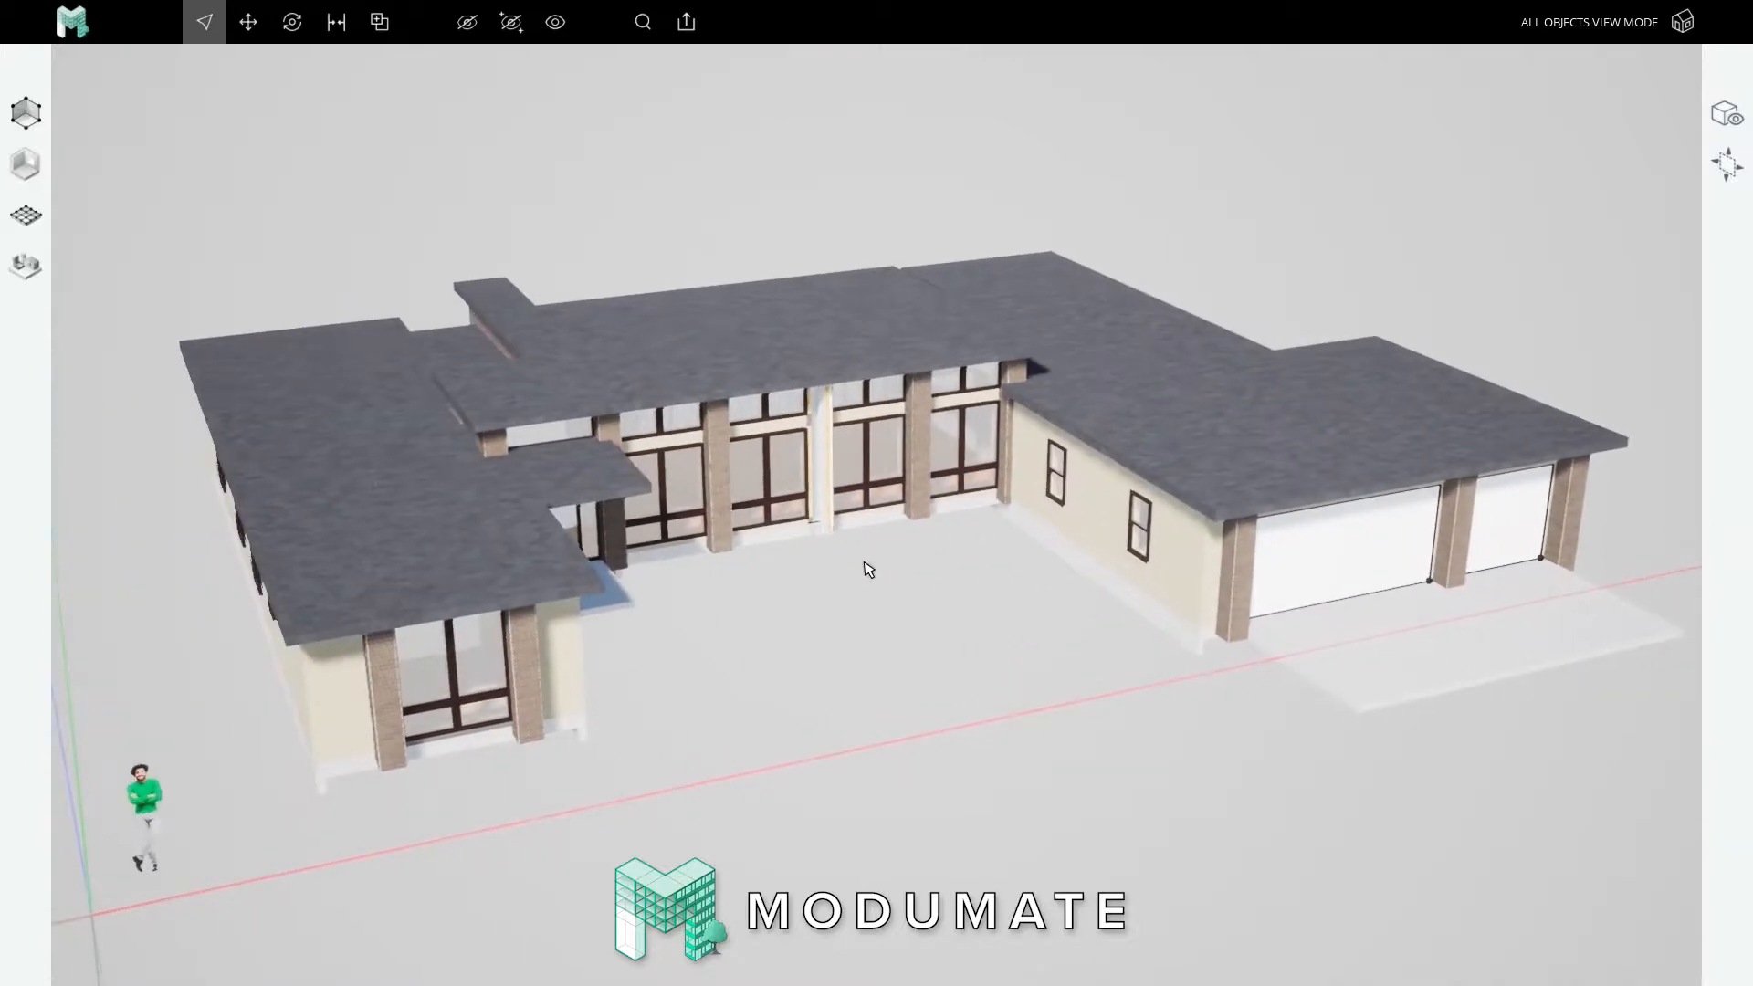
# Step: View the house's massing graph, then switch to Separators view mode
pyautogui.click(852, 561)
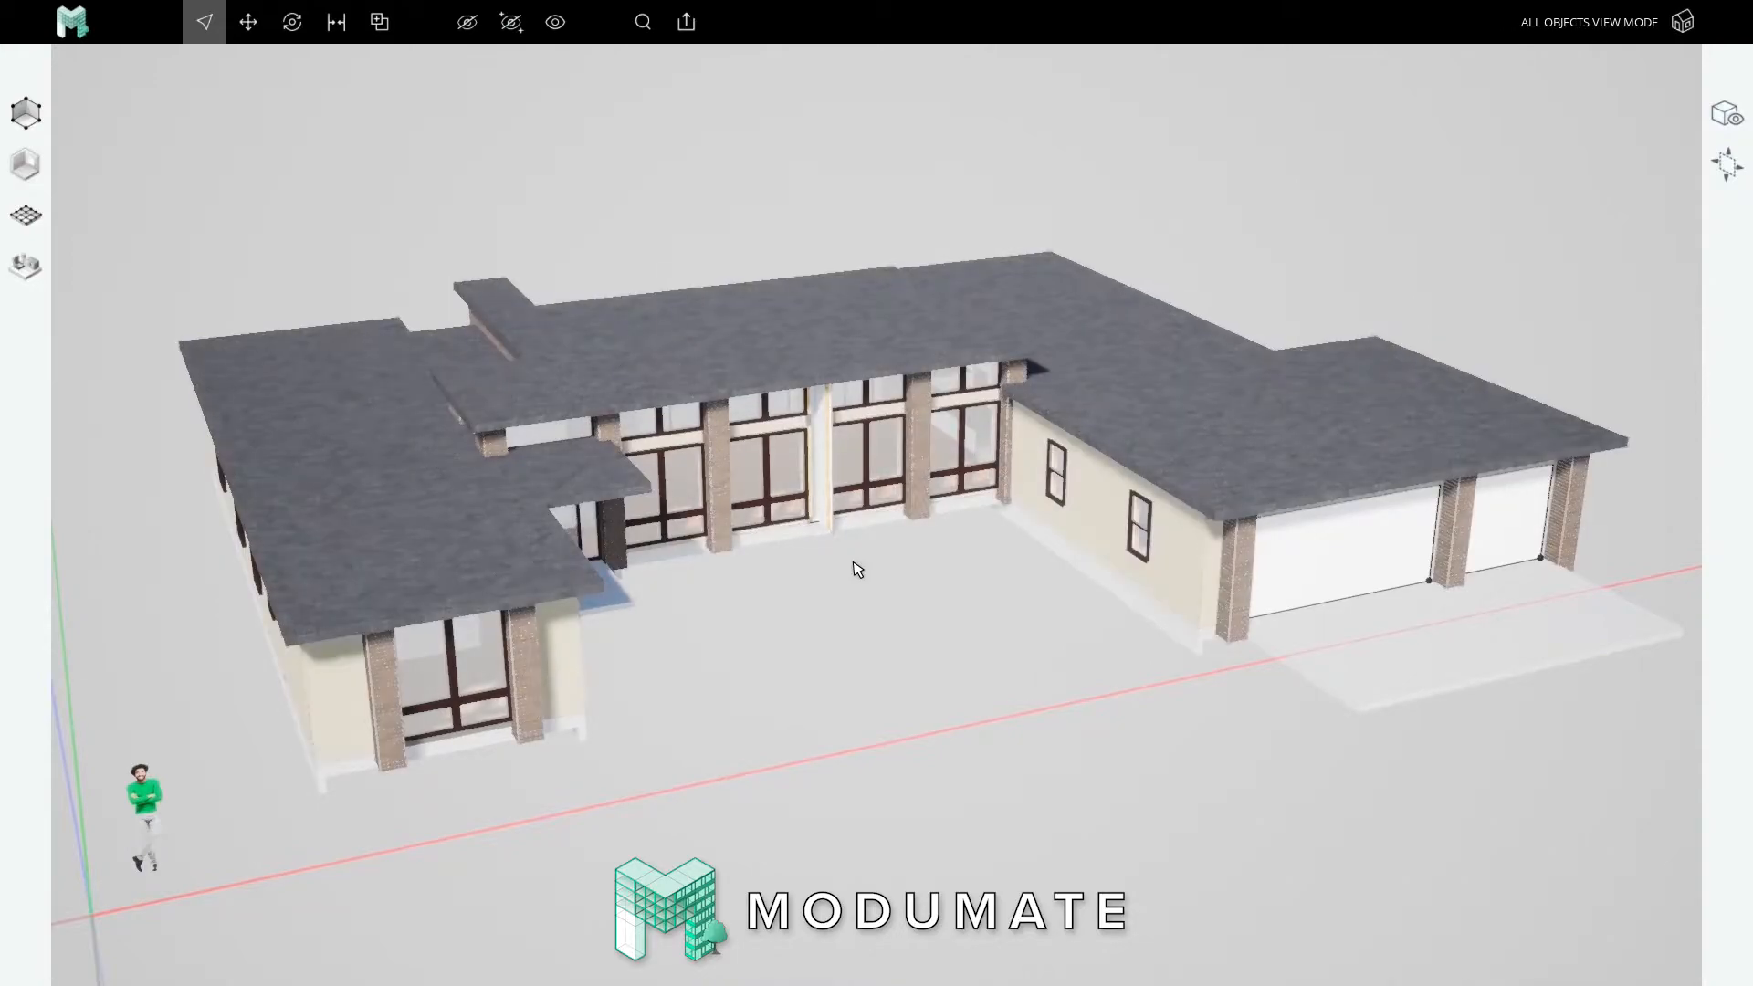
pyautogui.click(24, 111)
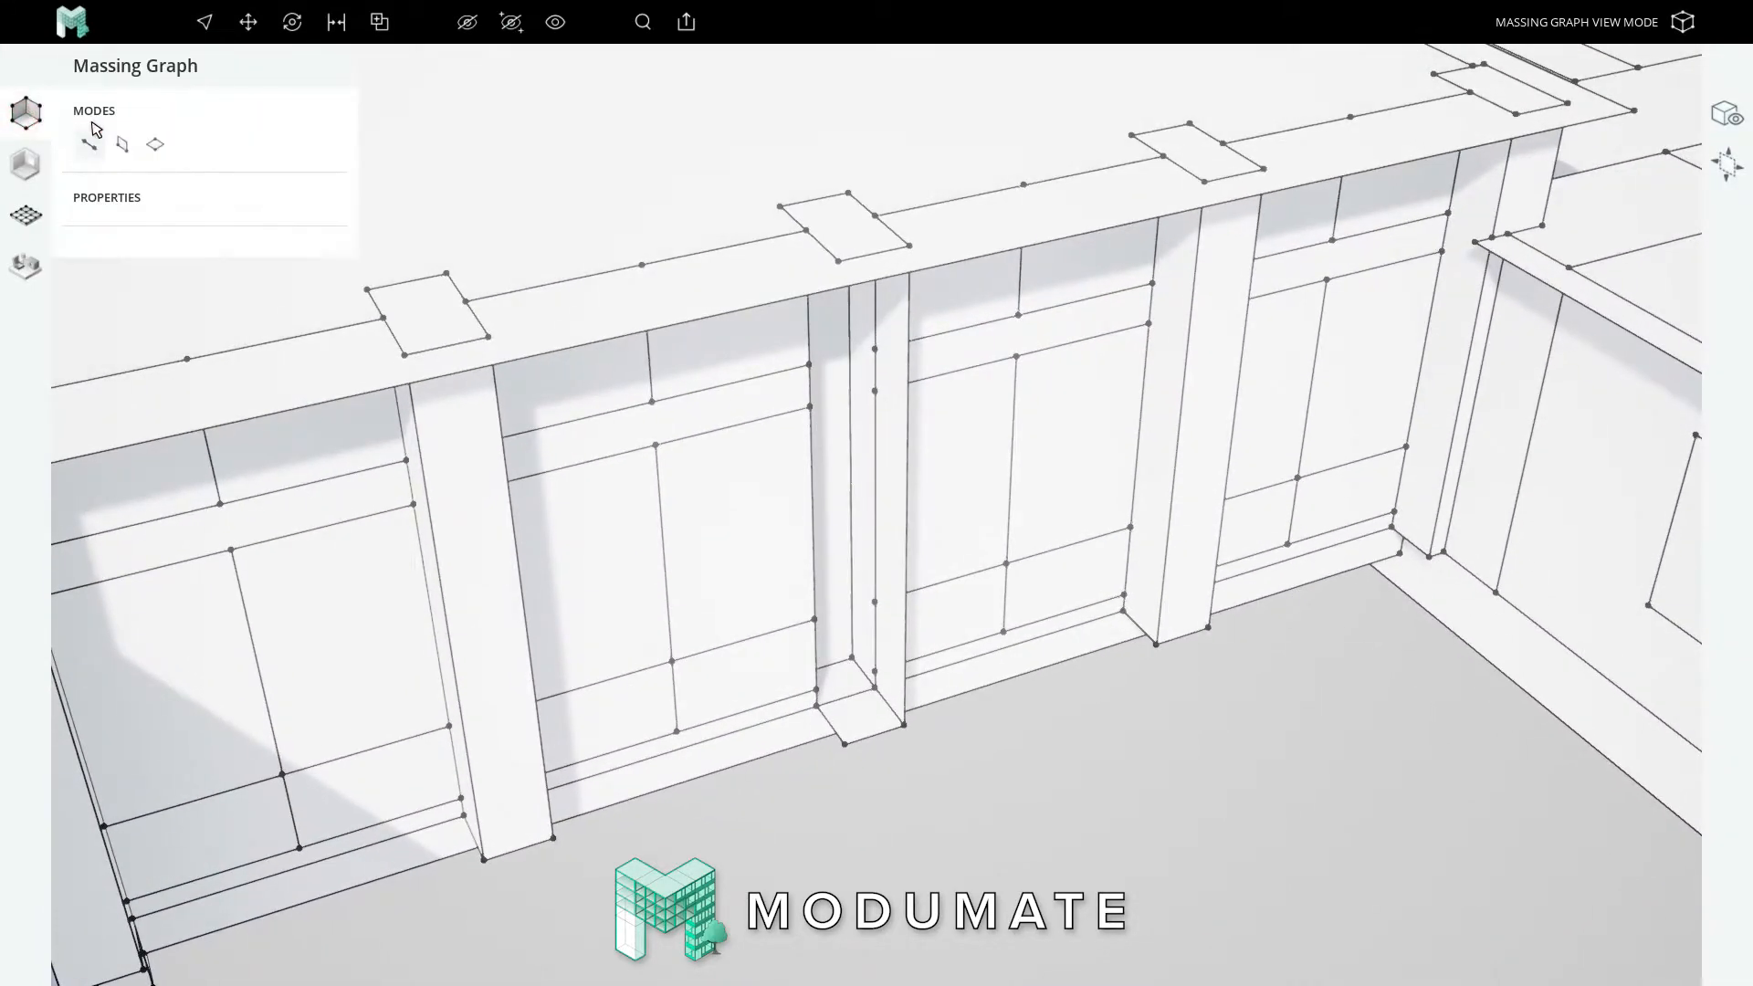
pyautogui.click(203, 21)
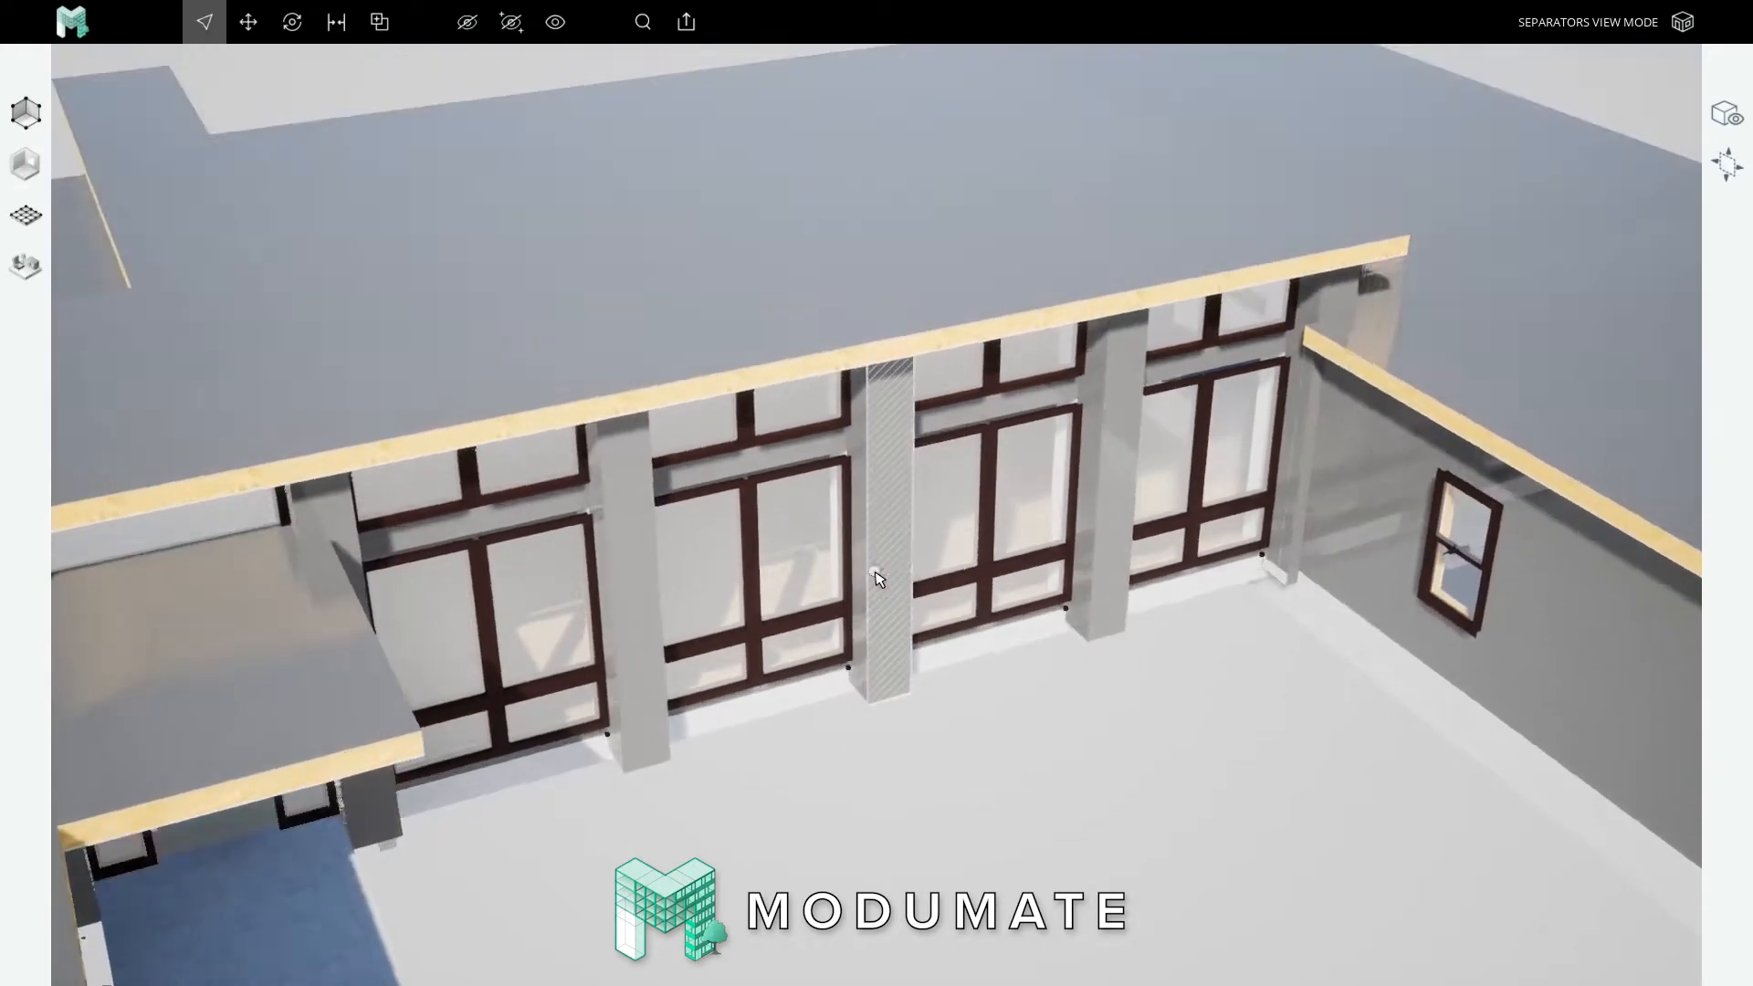
# Step: Show the surface graph with the Attachment Tools panel open
pyautogui.click(877, 578)
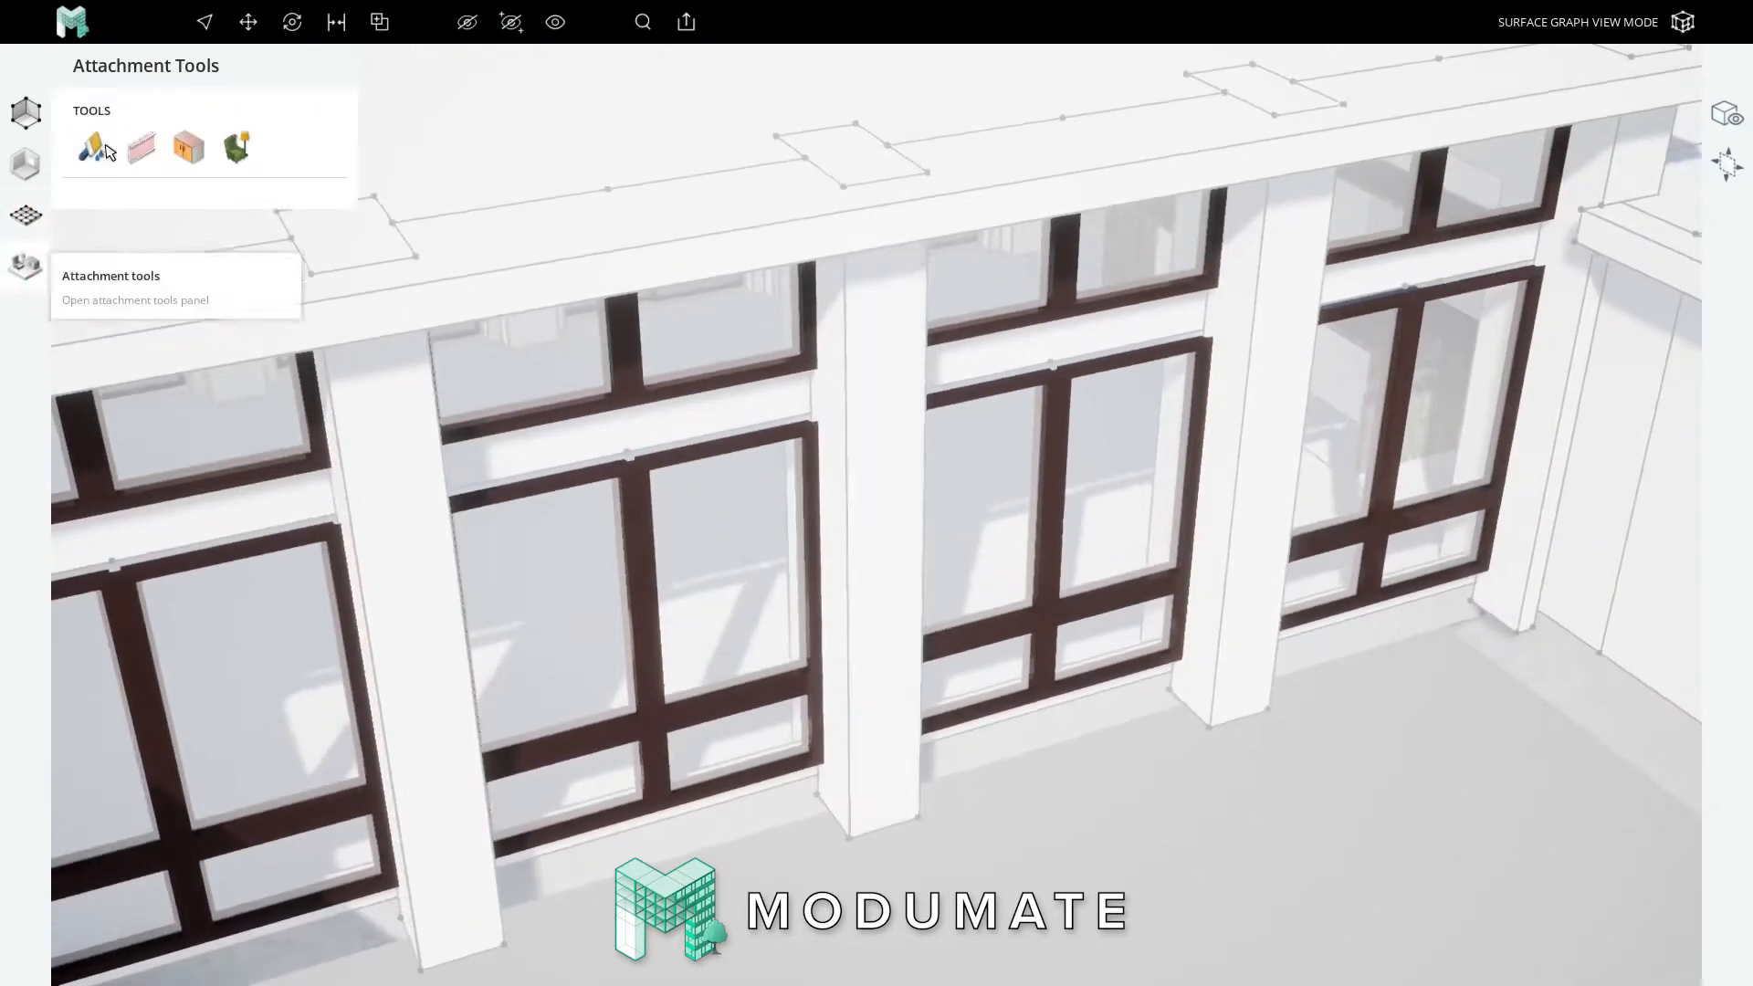
pyautogui.click(89, 146)
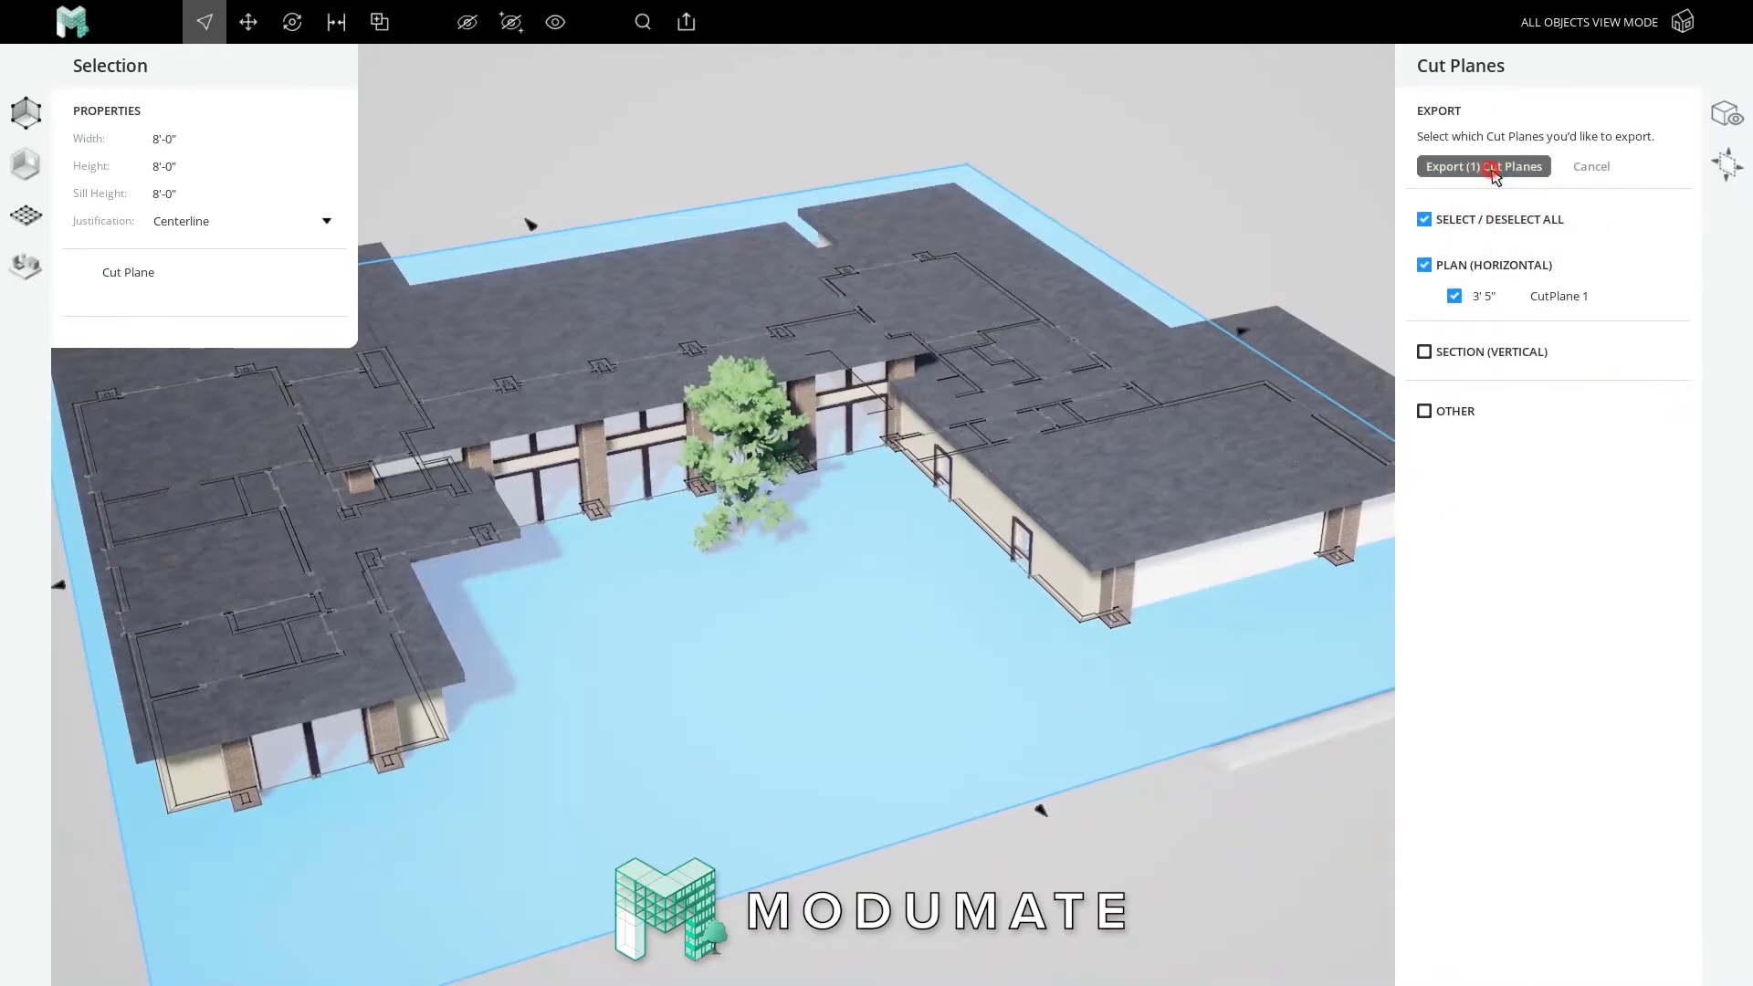
# Step: Export the checked plan CutPlane 1 as a DWG floor plan
pyautogui.click(1483, 165)
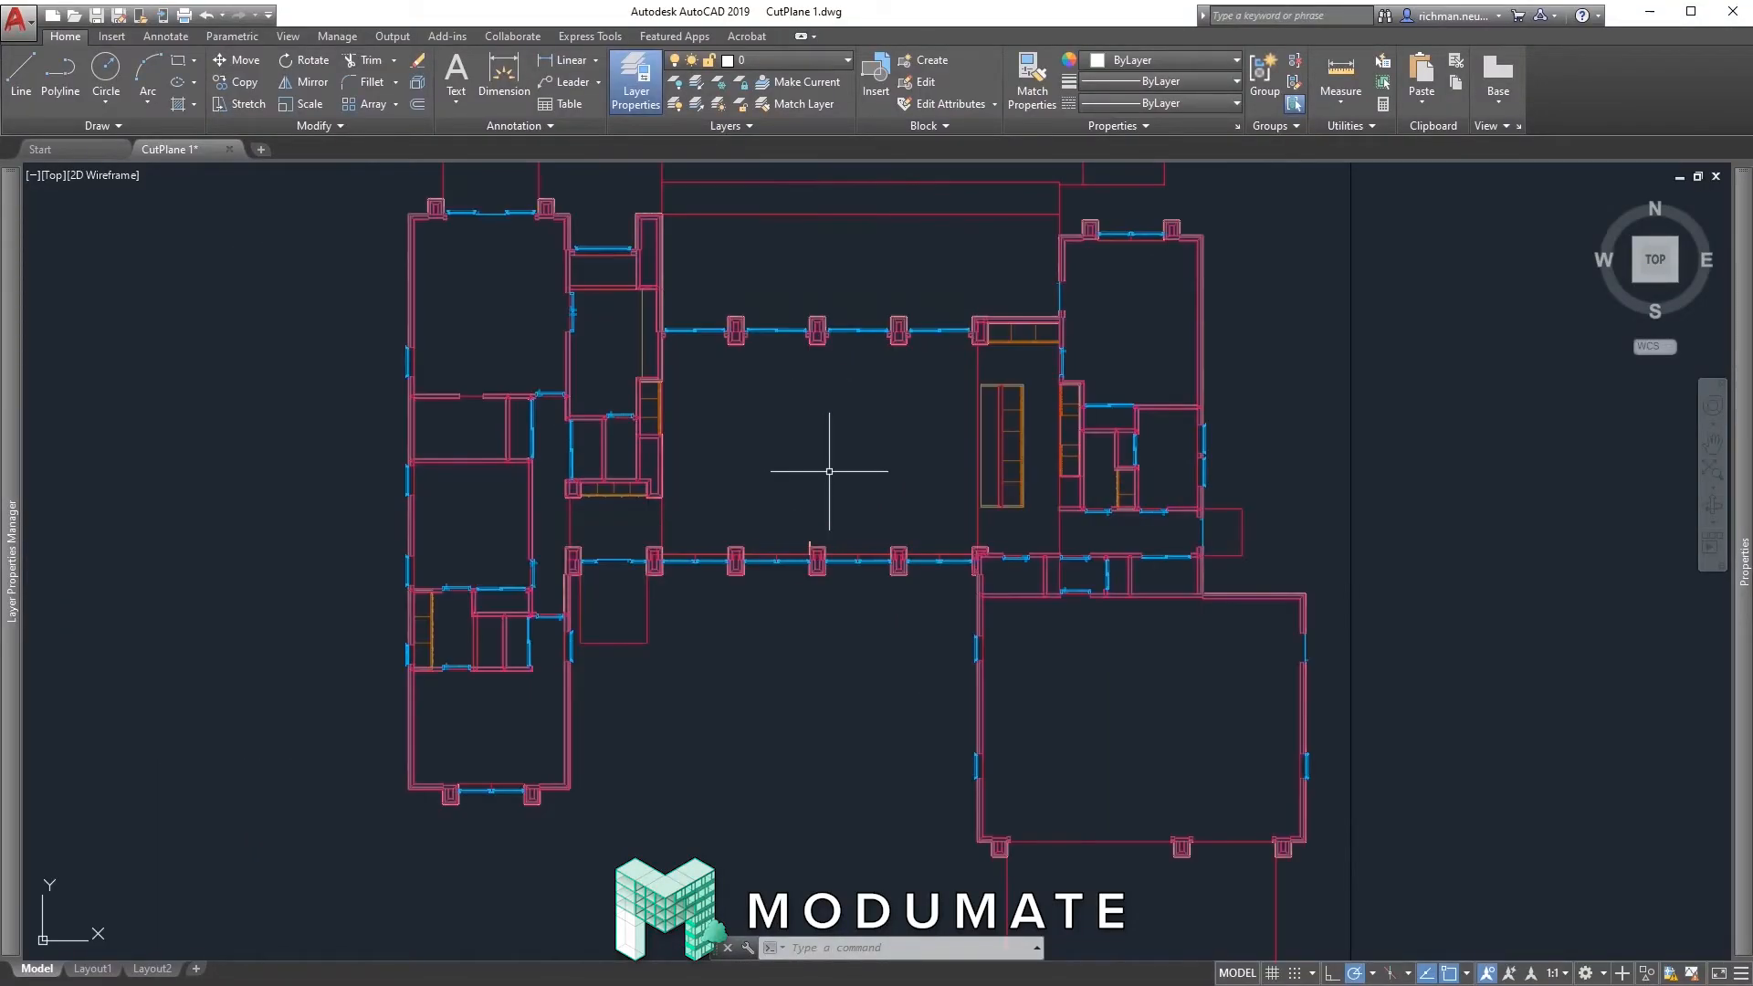